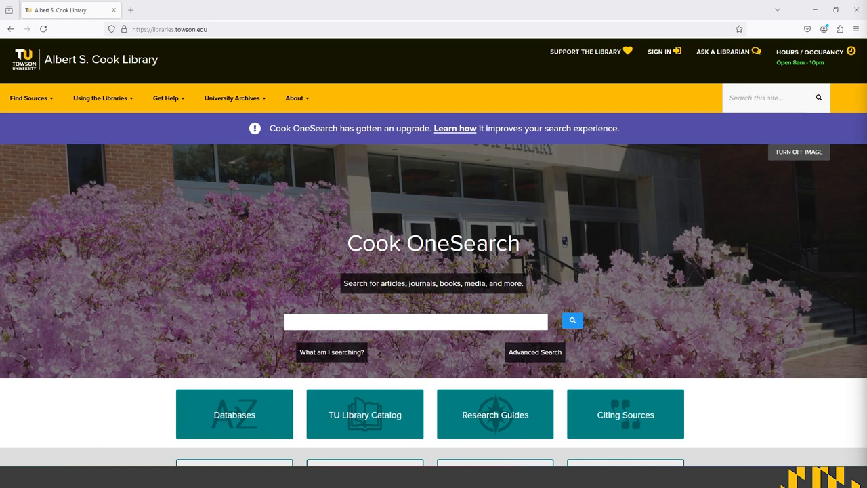
mouse_move(500, 342)
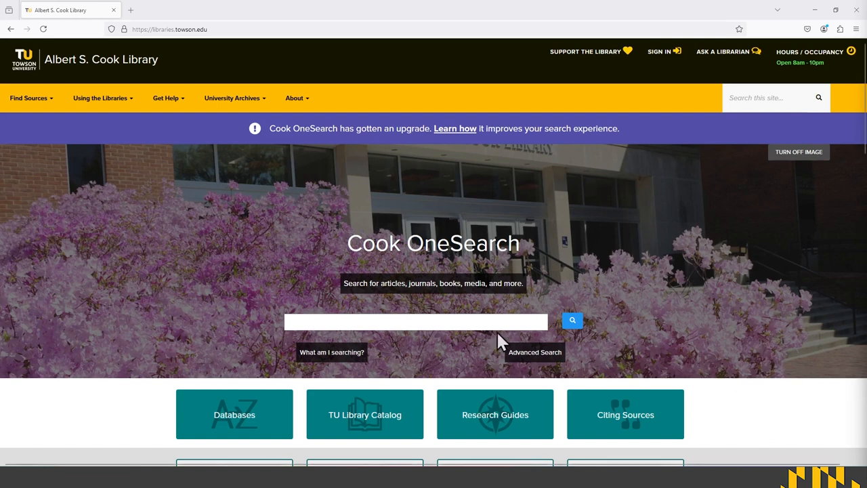
Step: Search Cook OneSearch for 'Kindred Butler' and scroll through the 290 results
text(Ki)
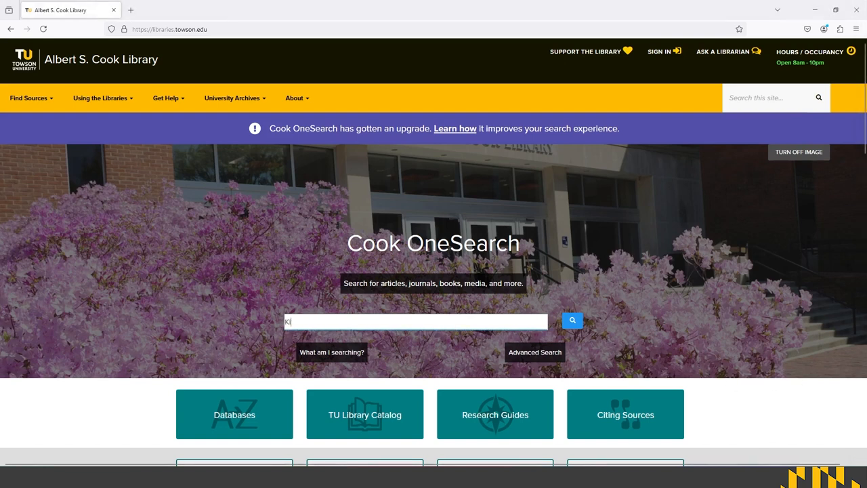
text(Kindred B)
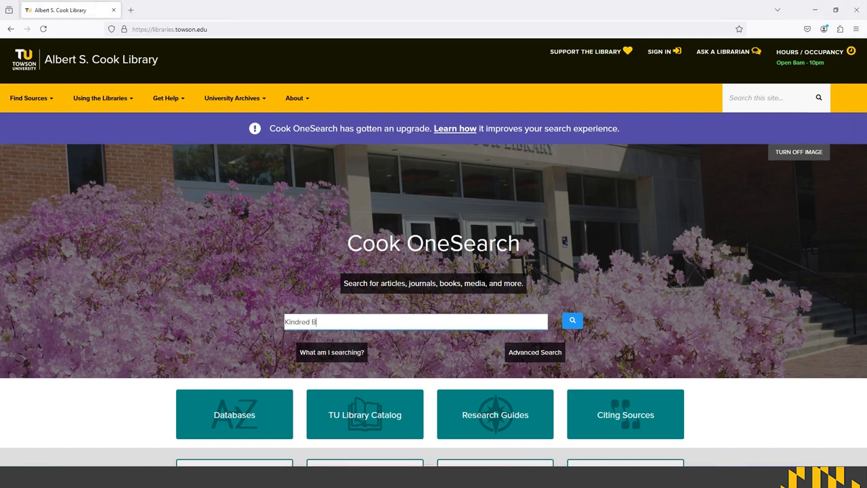
text(utler)
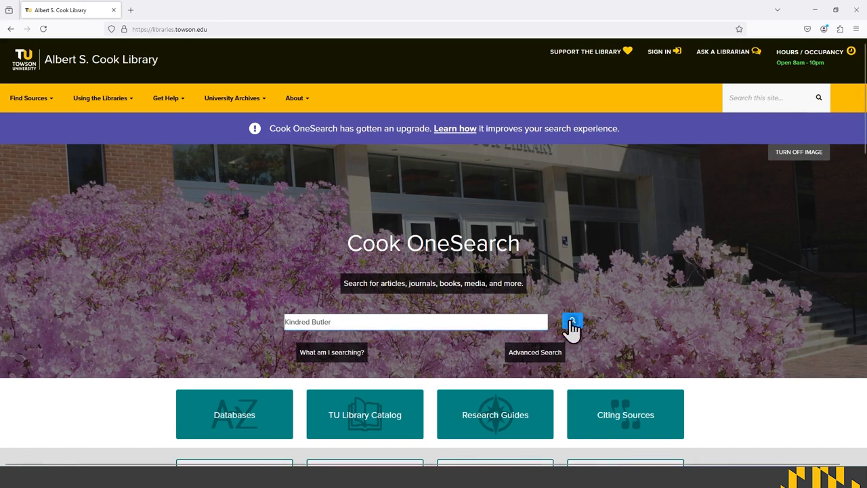
click(572, 322)
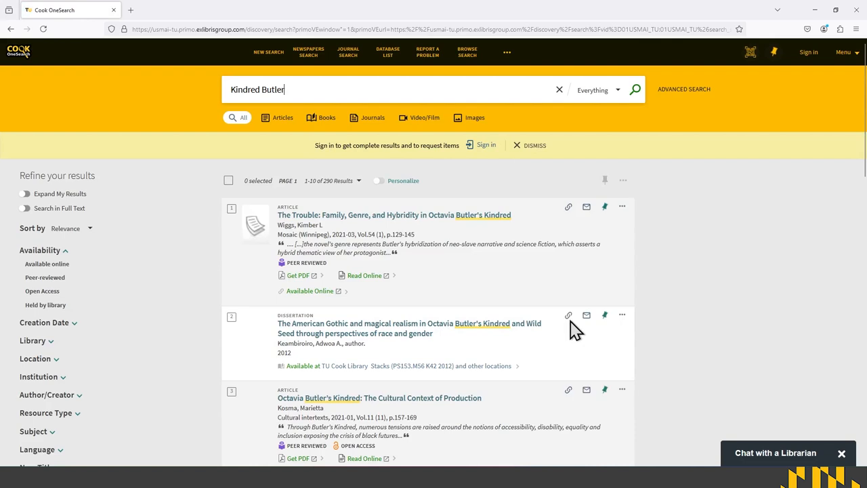
scroll(down, 3)
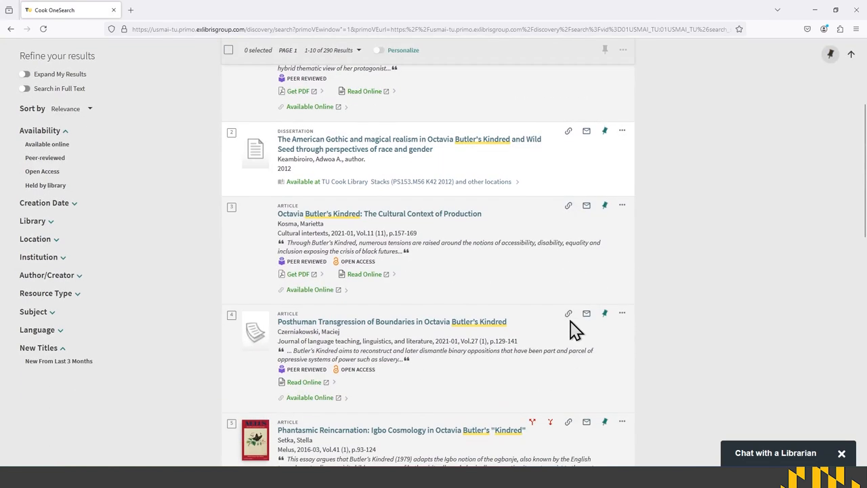
scroll(down, 3)
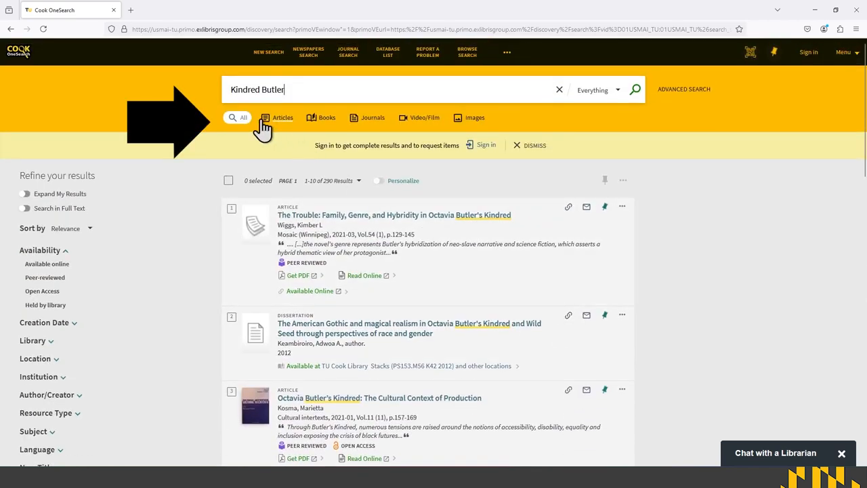
Step: Limit the Kindred Butler results to books available online
click(327, 117)
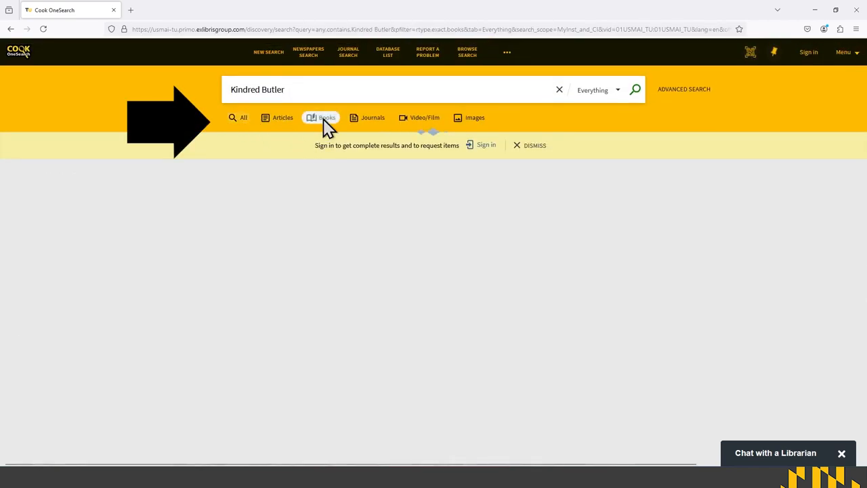
click(321, 118)
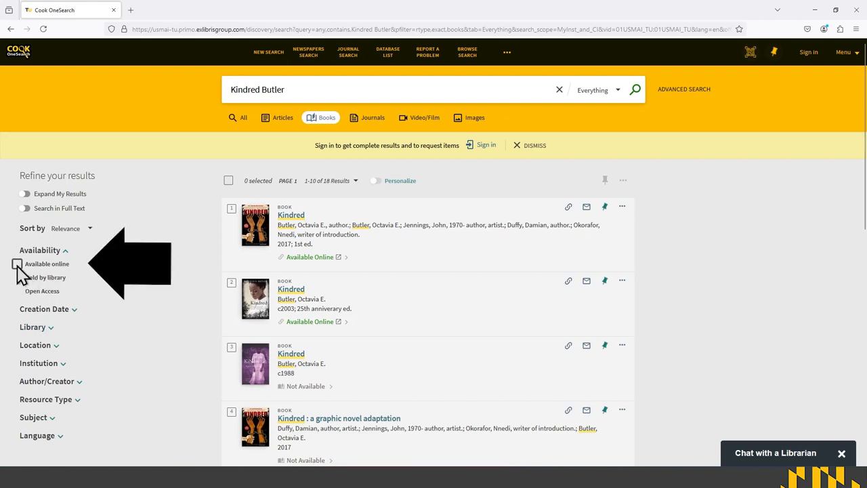
click(22, 264)
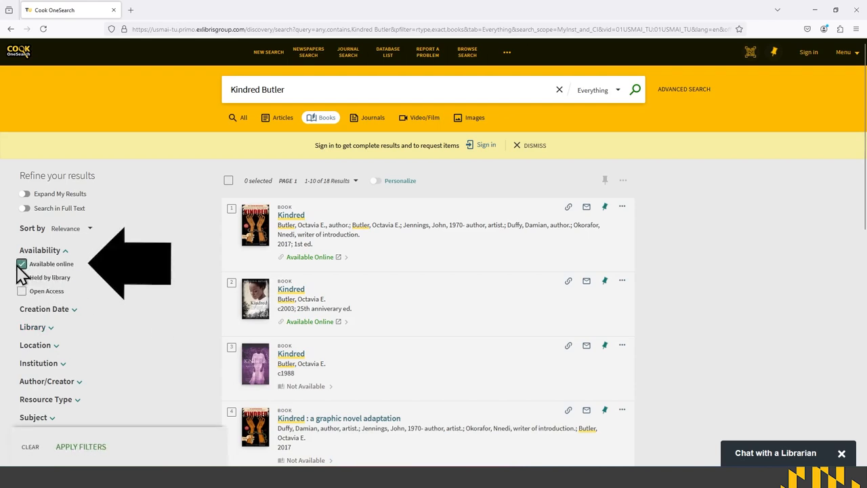
click(80, 446)
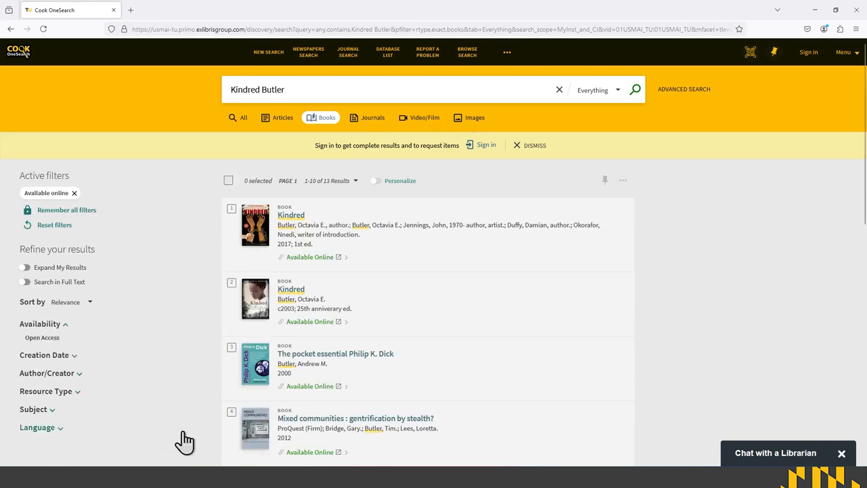
mouse_move(159, 362)
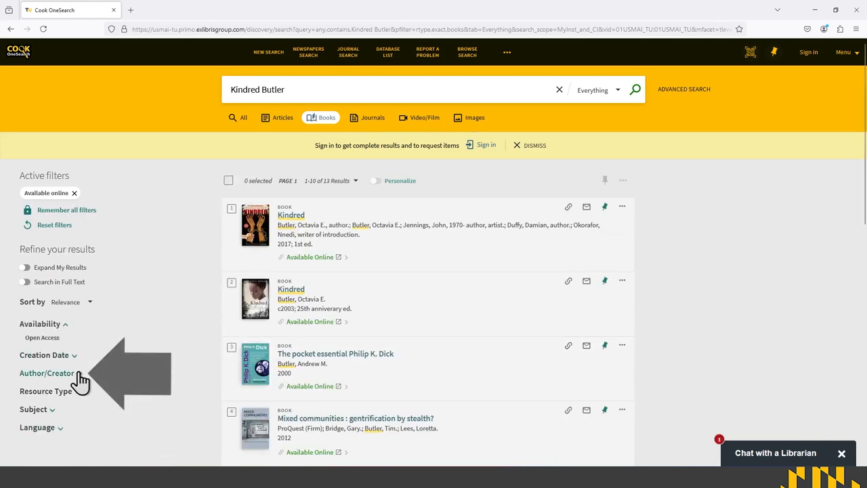
Step: Filter to author Butler, Octavia E. and open the Kindred ebook
click(47, 373)
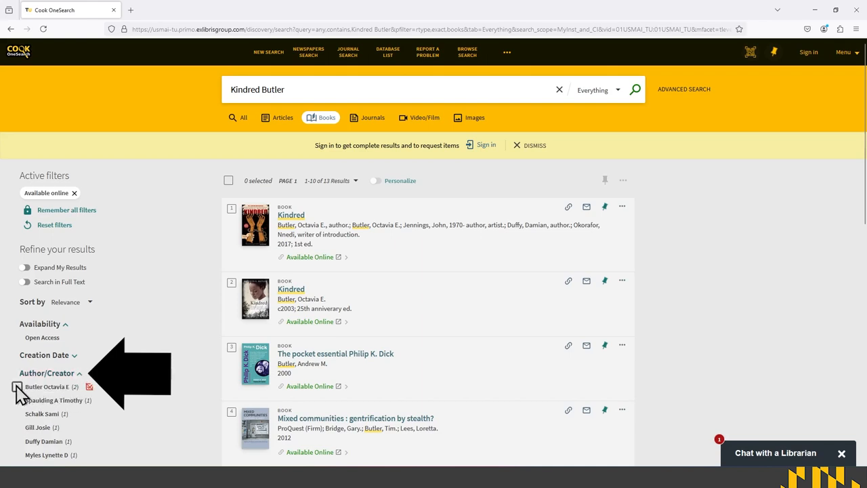
click(17, 386)
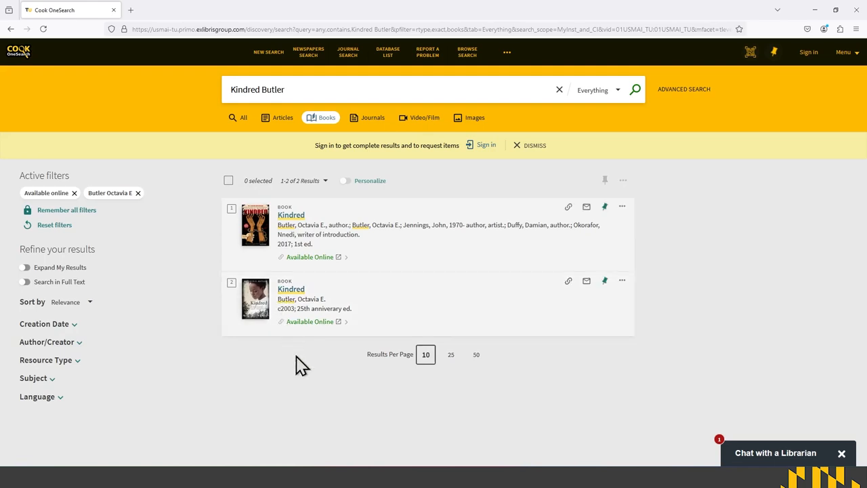
click(309, 256)
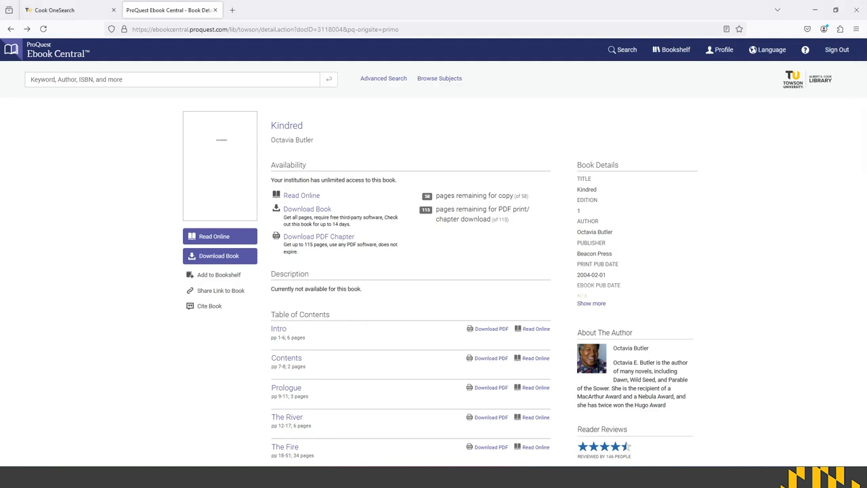
mouse_move(339, 209)
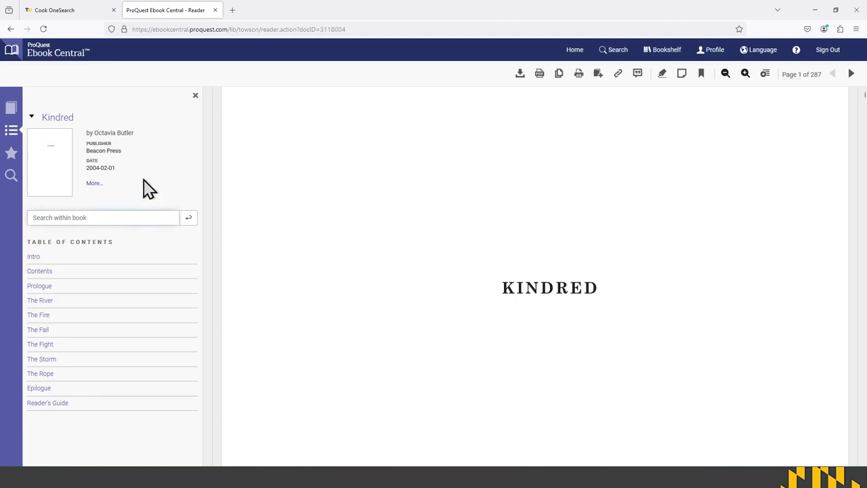
Step: Search inside Kindred for 'Maryland' and expand the Epilogue's matches among the 20 results
text(Mar)
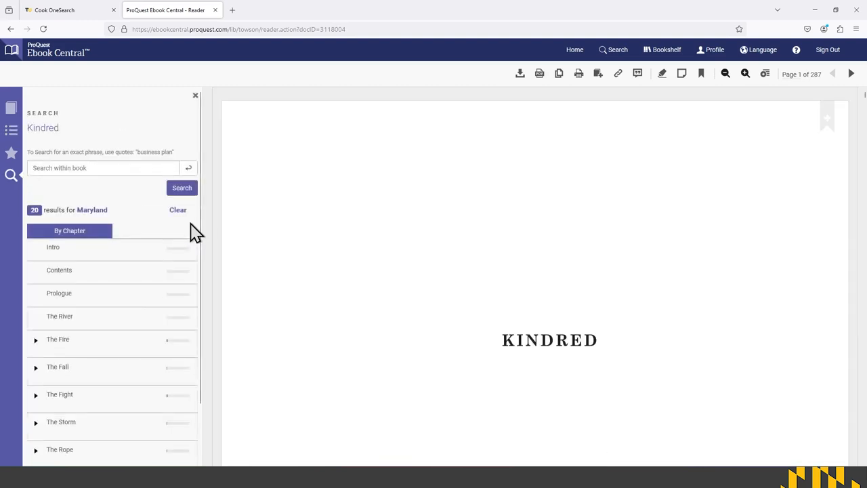
mouse_move(168, 243)
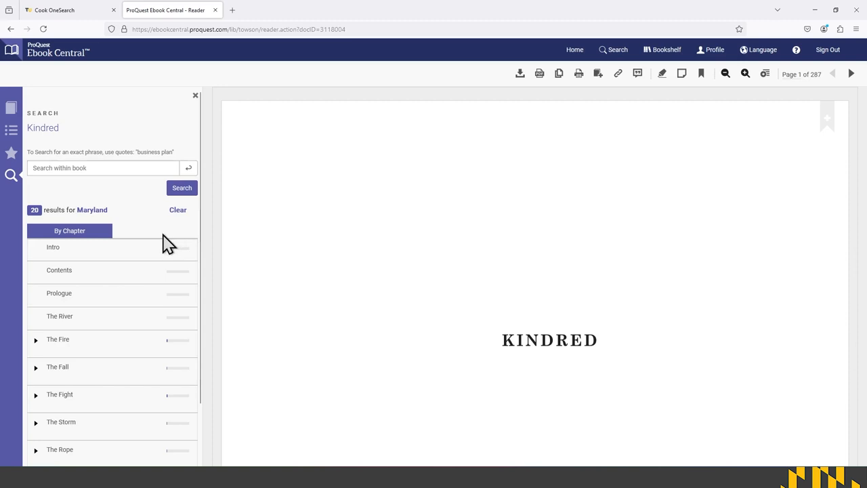
scroll(down, 3)
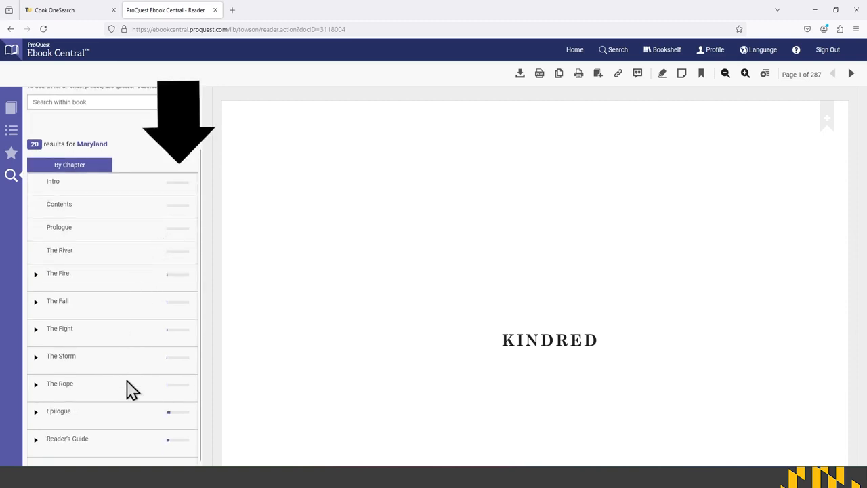
mouse_move(43, 420)
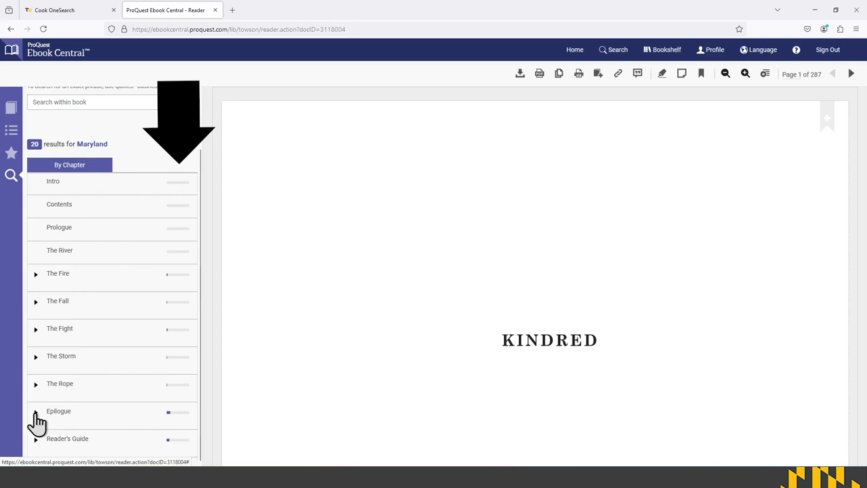
click(35, 411)
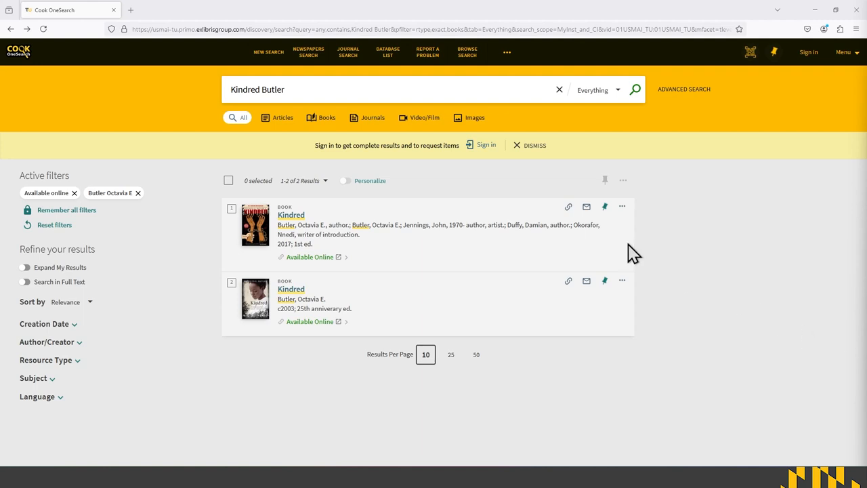
Step: Start a fresh search for "African American" history south
click(269, 52)
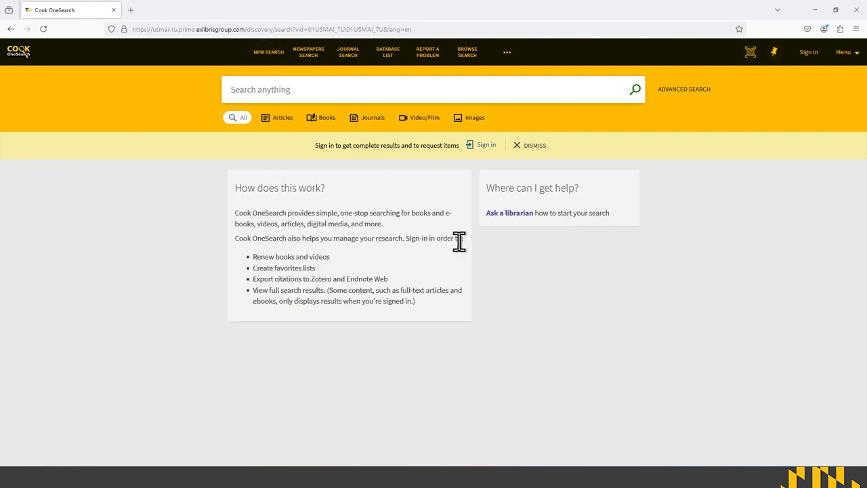
text("African American" history south)
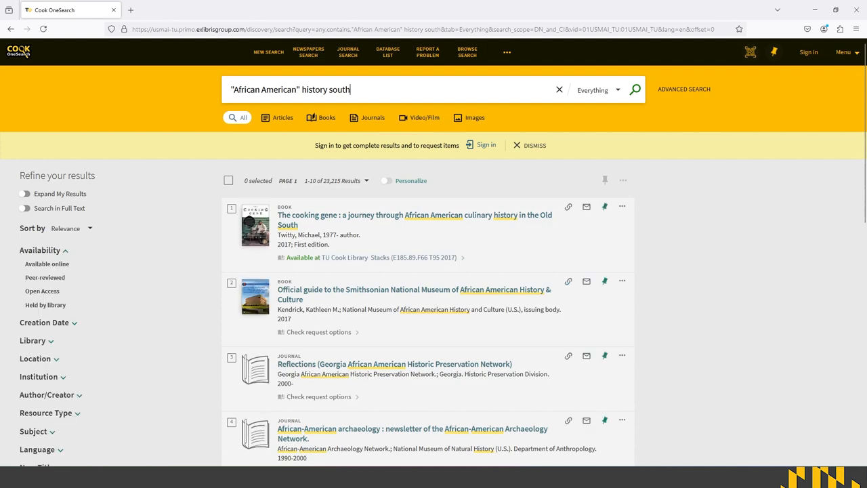
mouse_move(661, 262)
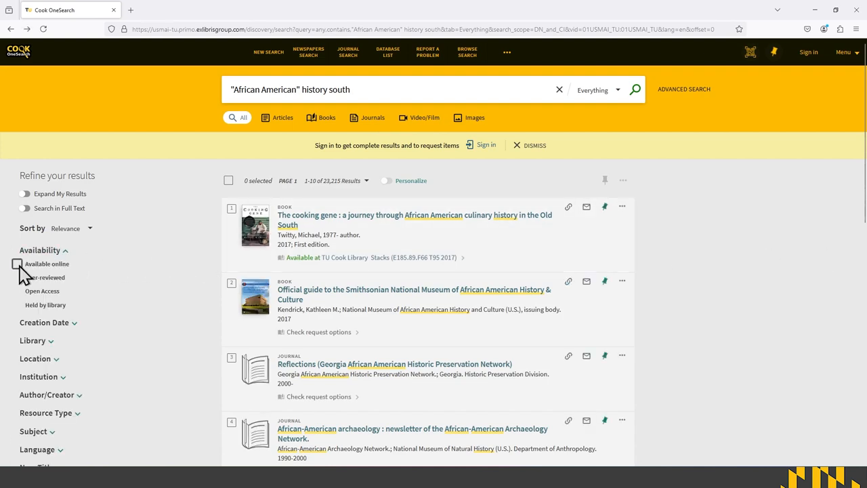
Step: Apply the Available online and Southern States Race Relations subject filters
click(17, 263)
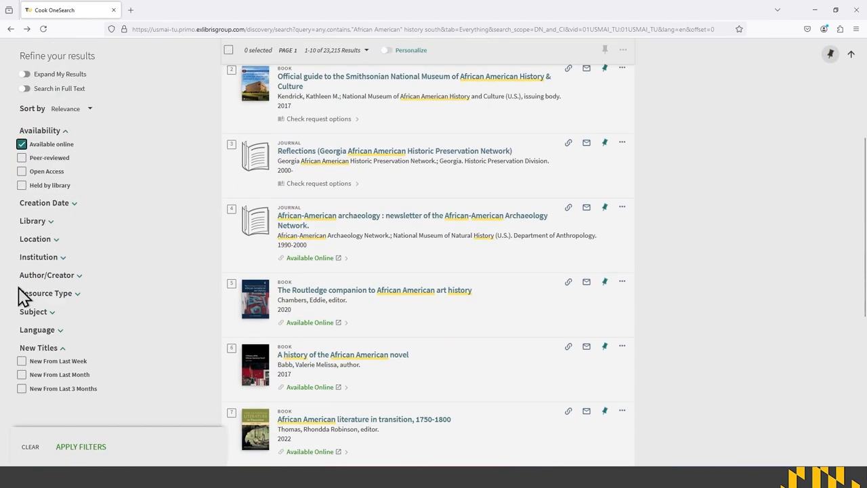
click(33, 312)
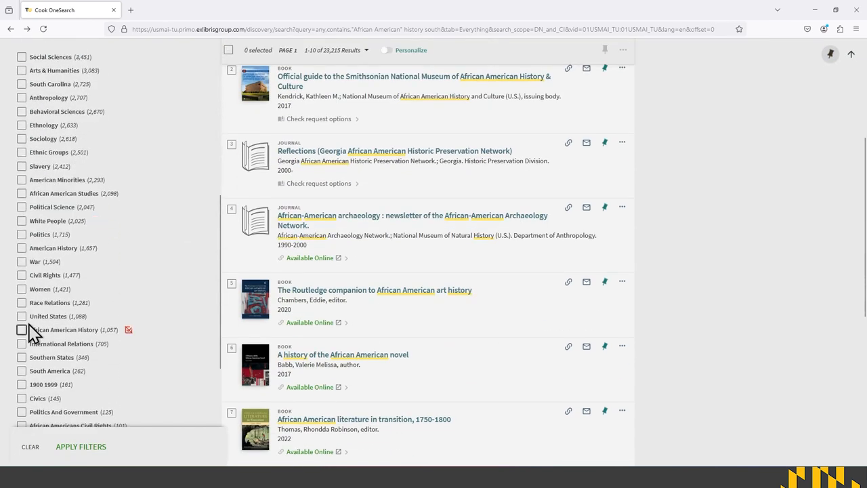
scroll(down, 3)
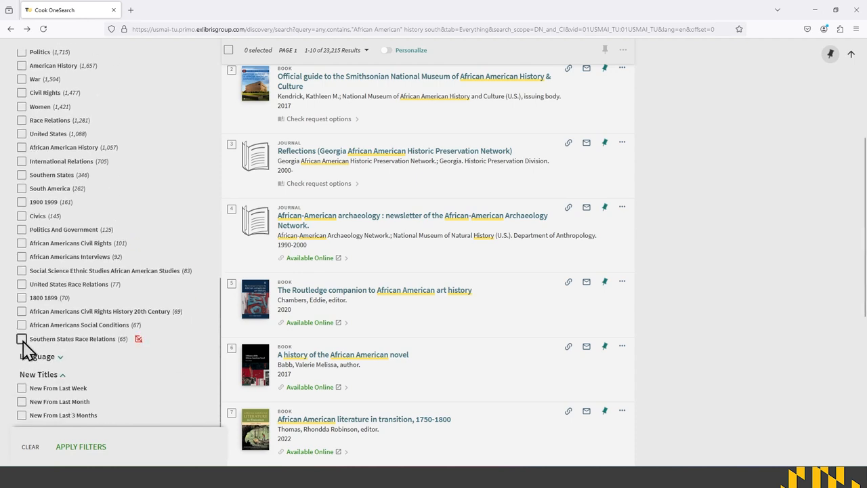
click(22, 339)
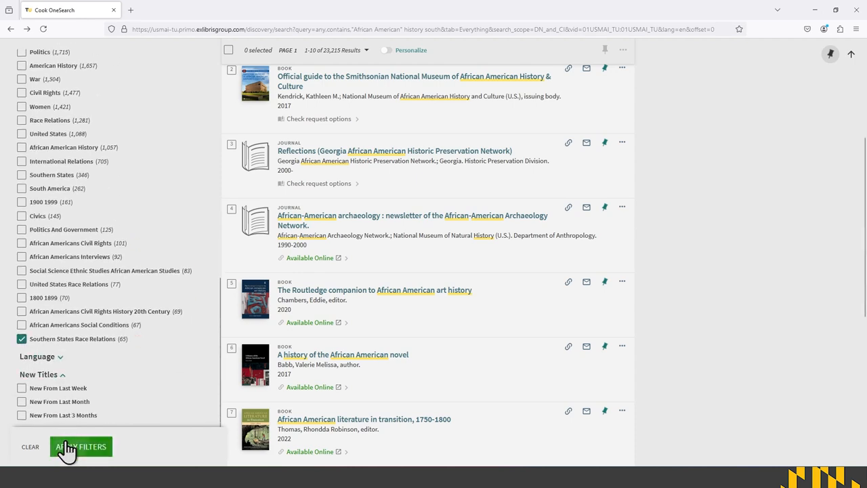
click(81, 446)
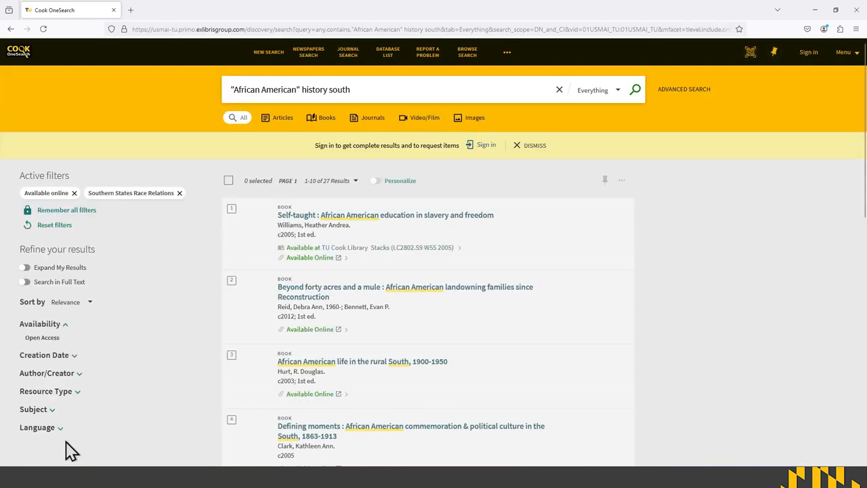